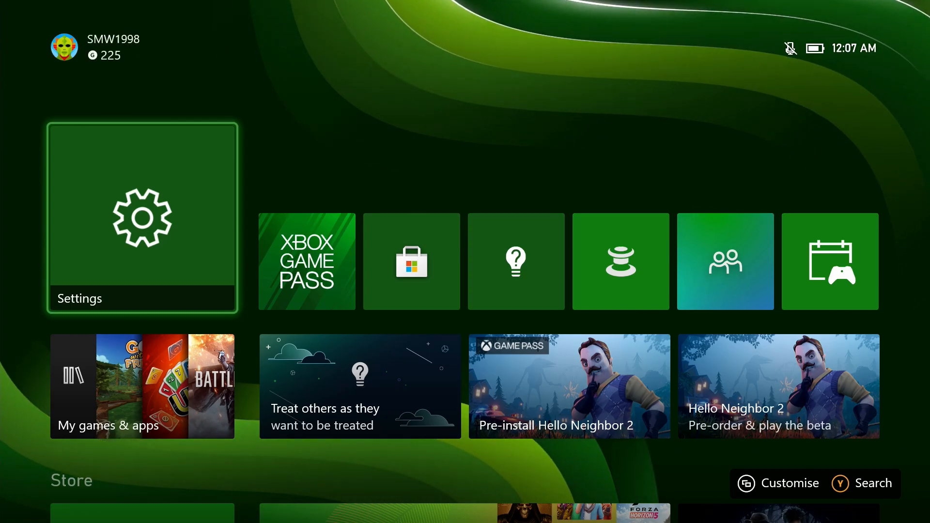
Go from Home into Settings and on to the Network settings page.
click(141, 219)
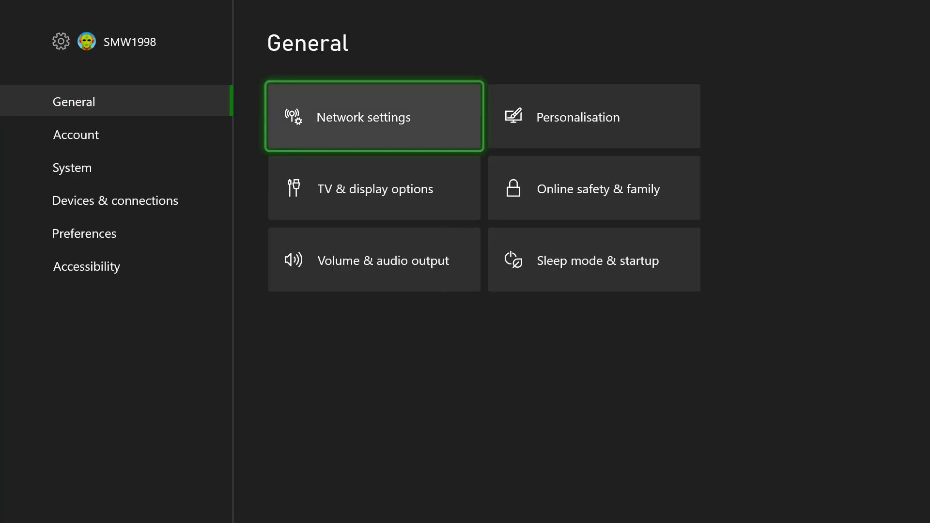
click(373, 116)
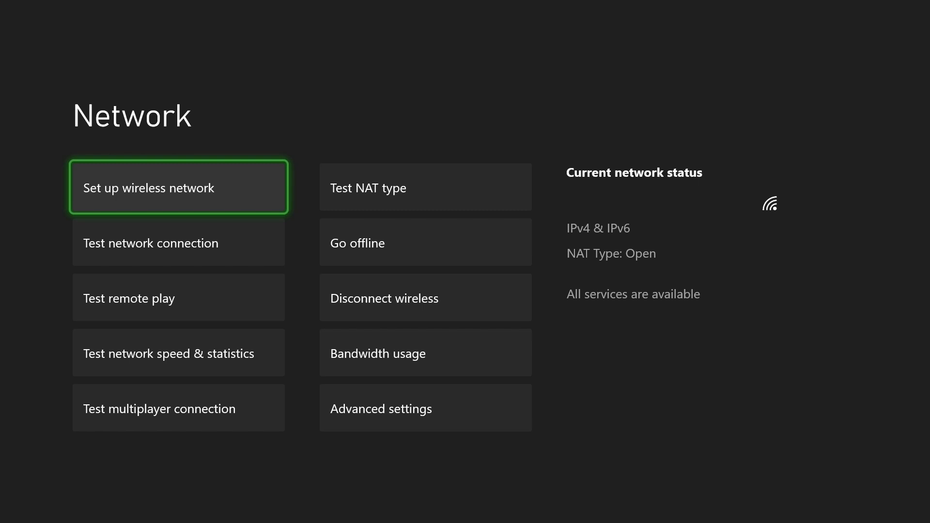
Start Set up wireless network to list the available Wi-Fi connections.
click(179, 187)
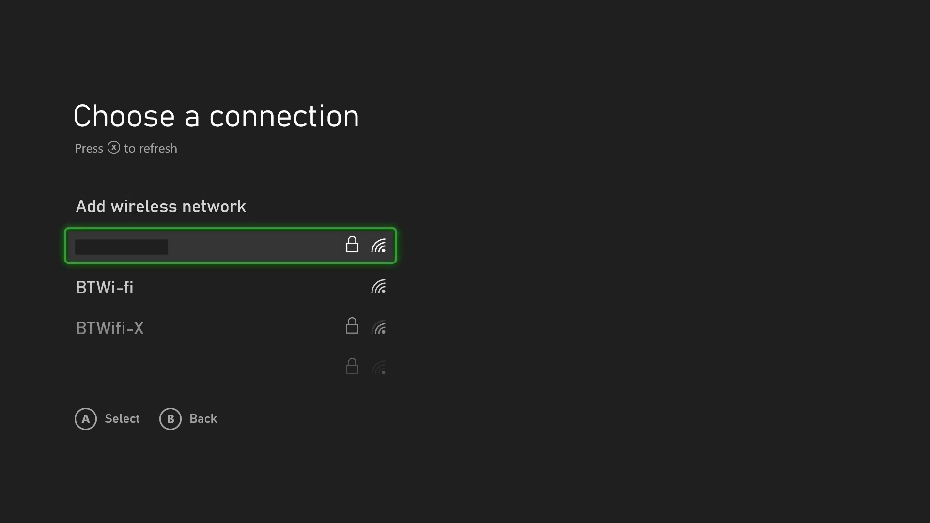
Pick the first locked network and submit its password to connect.
click(231, 245)
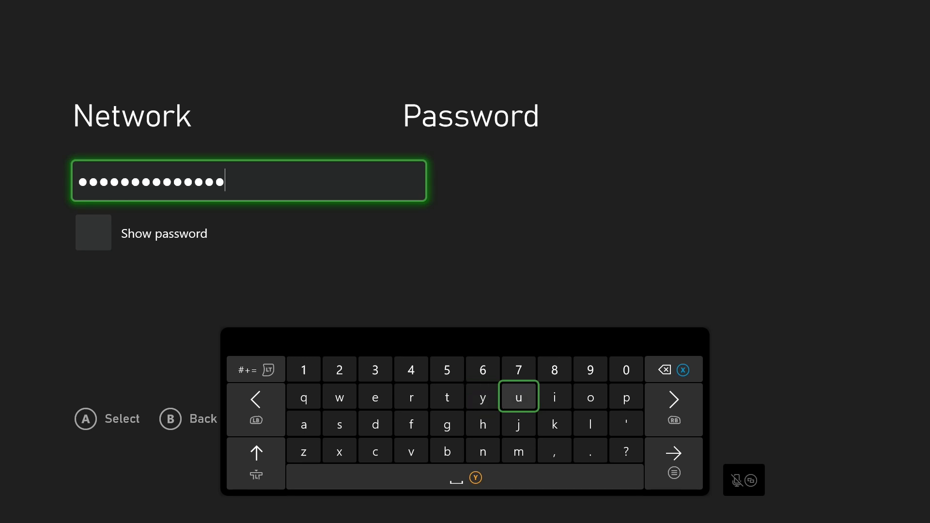
key(enter)
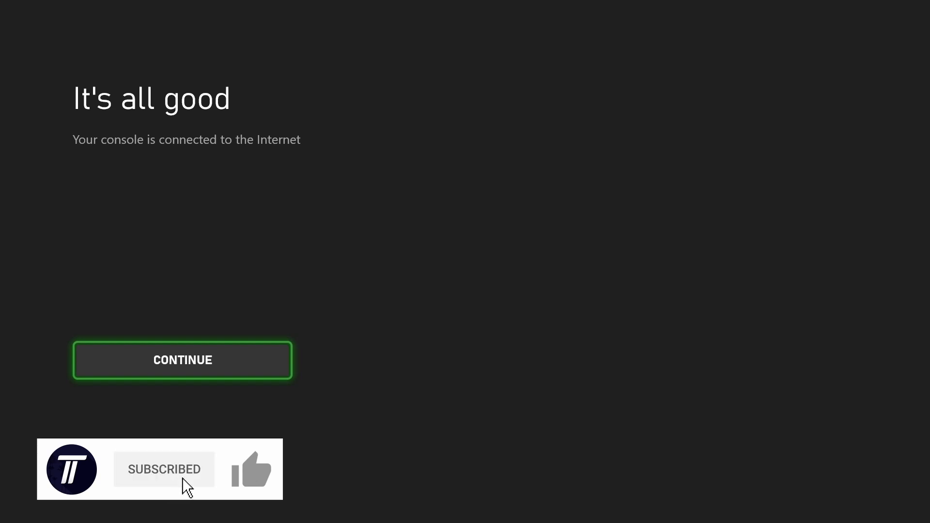
Acknowledge the "It's all good" screen with Continue to finish wireless setup.
click(251, 469)
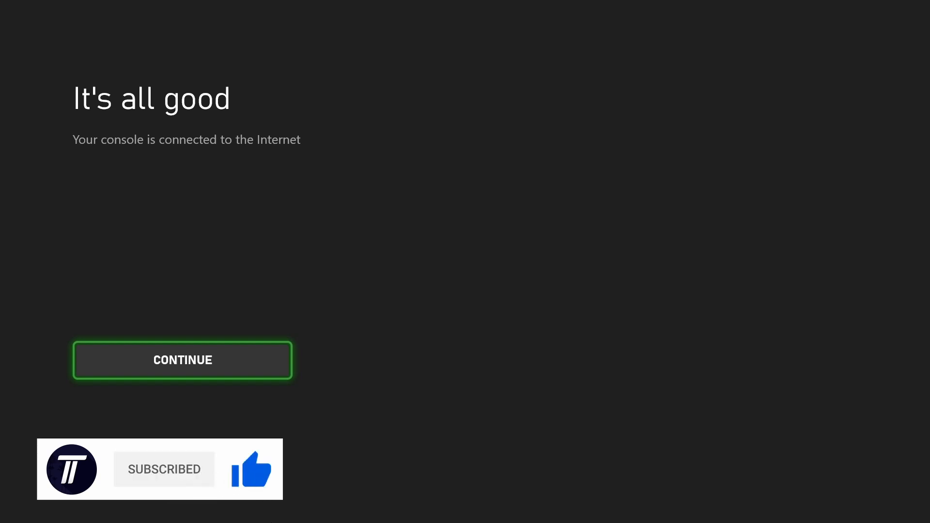